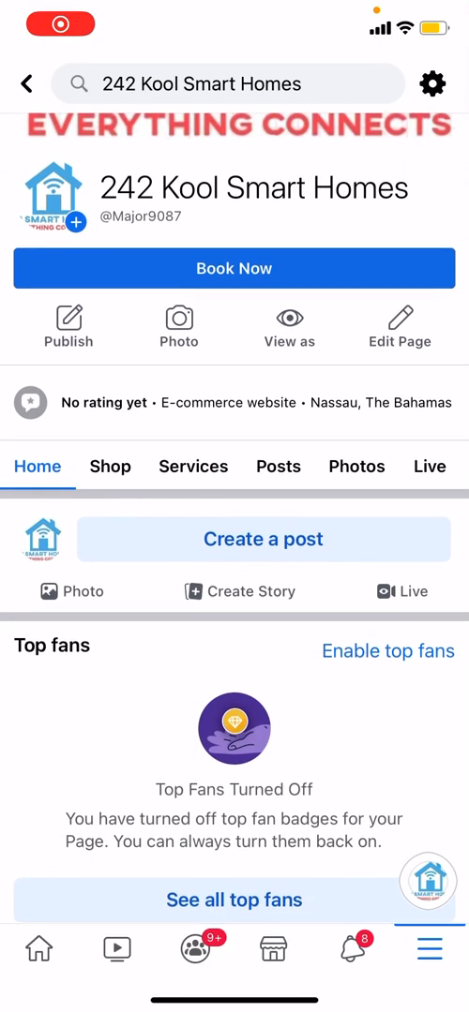
- Browse the 242 Kool Smart Homes Facebook page, then return to the home screen
scroll(down, 3)
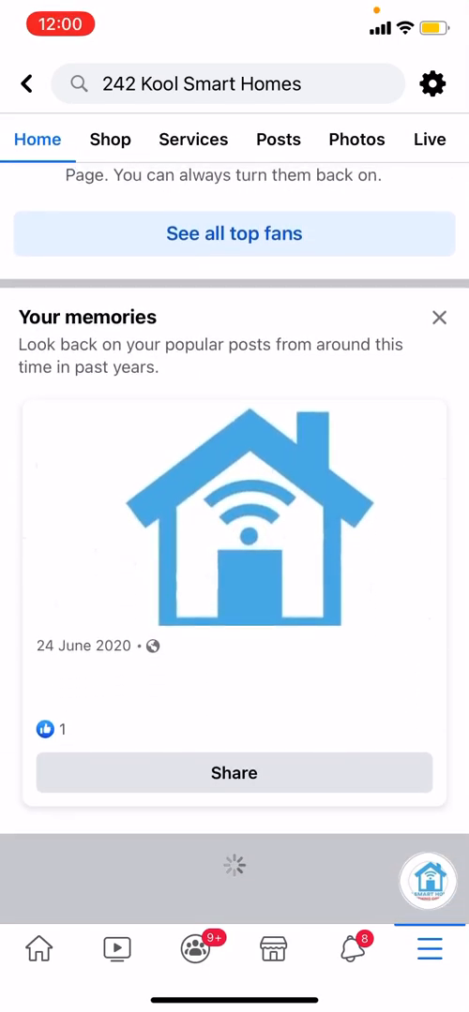
scroll(down, 3)
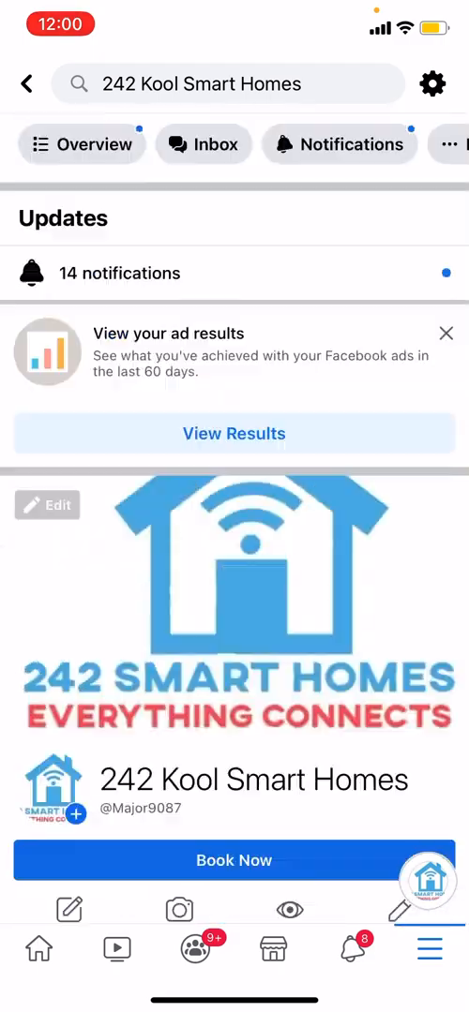
key(home)
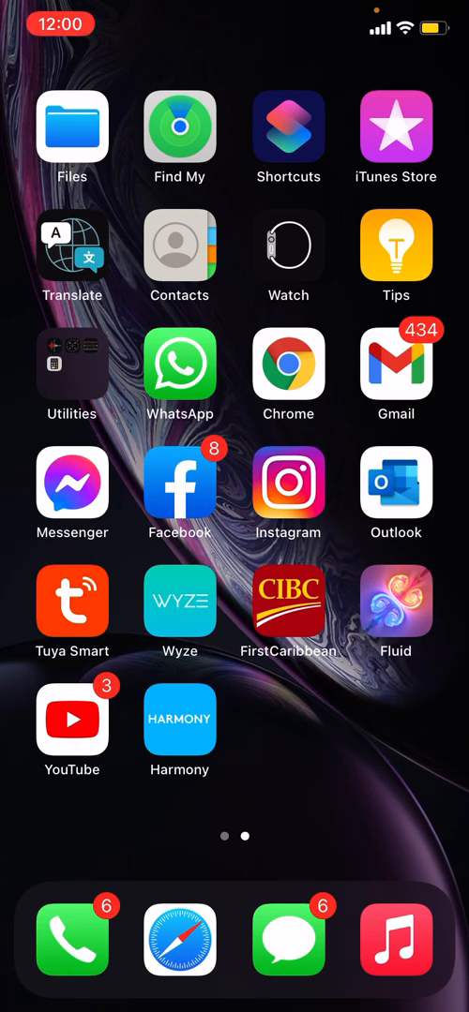
- Swipe back to the first home screen page showing Settings and App Store
scroll(left, 3)
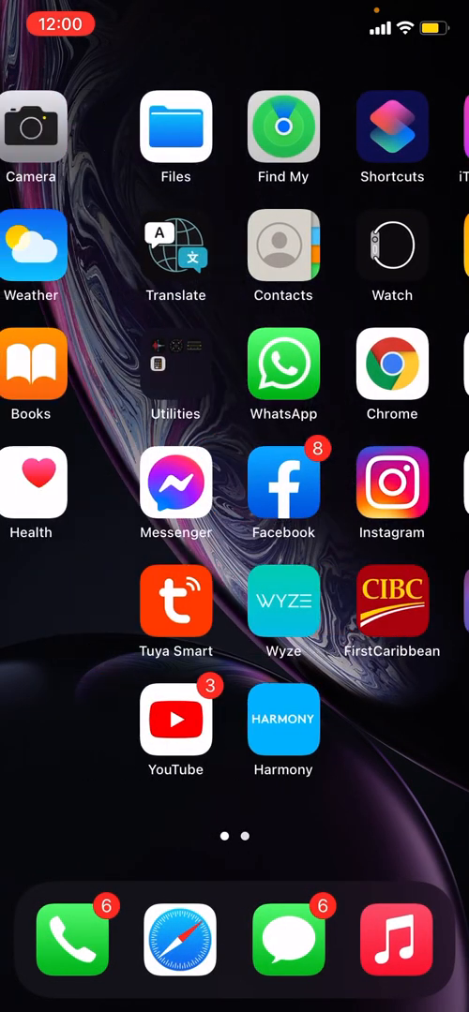
scroll(left, 3)
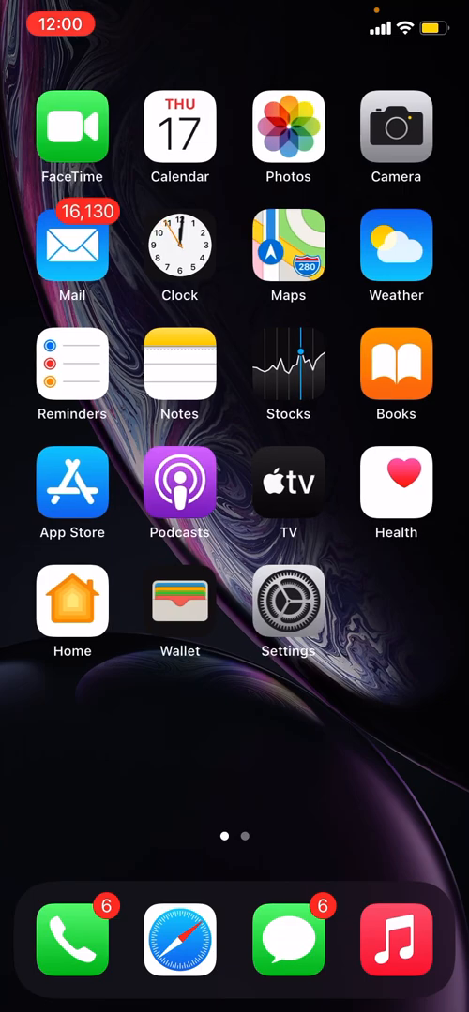
- Go from Settings through Apple ID and Media & Purchases to the account's Country/Region option
click(288, 602)
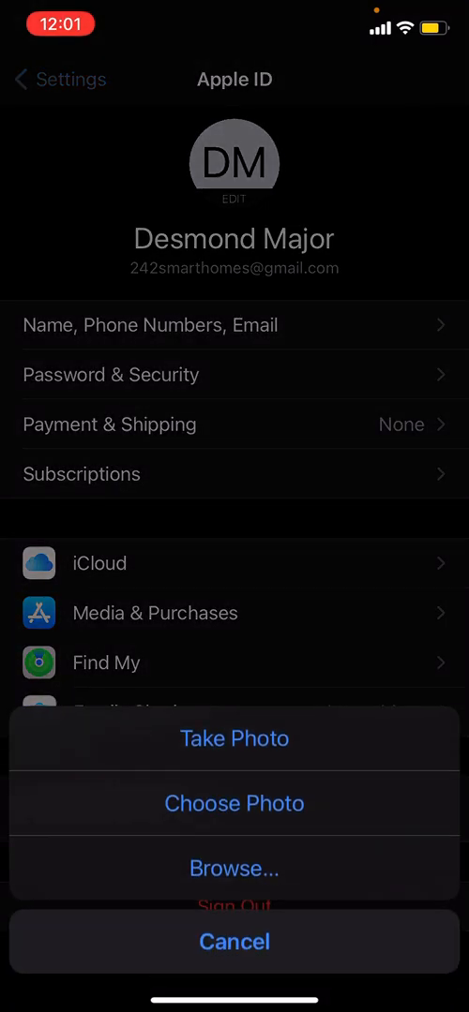
click(234, 941)
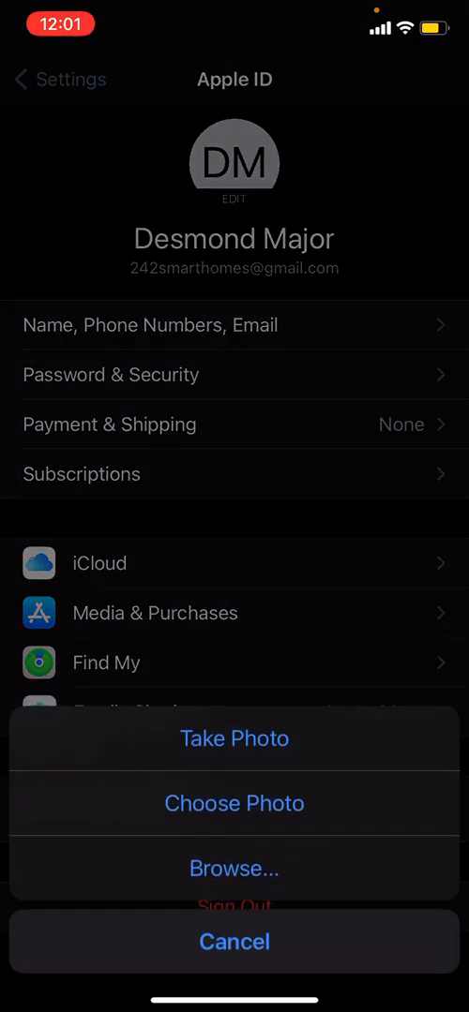
click(235, 942)
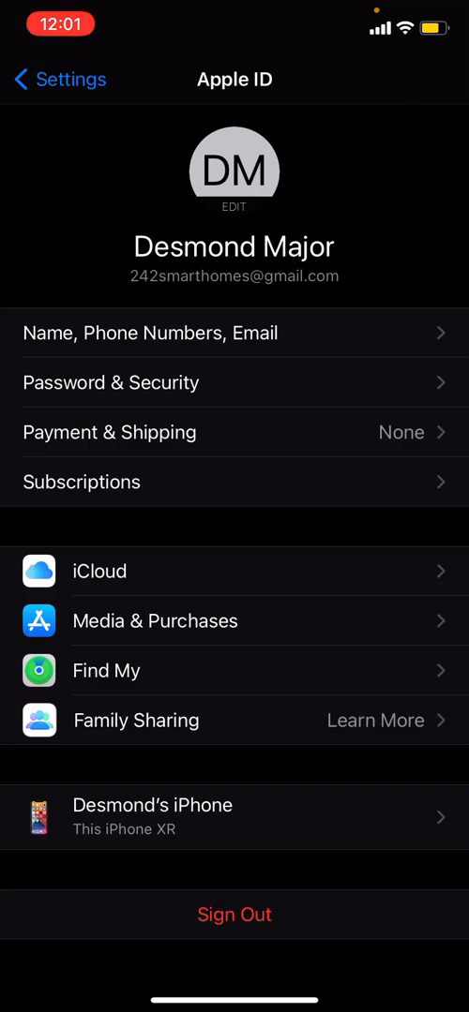
click(234, 914)
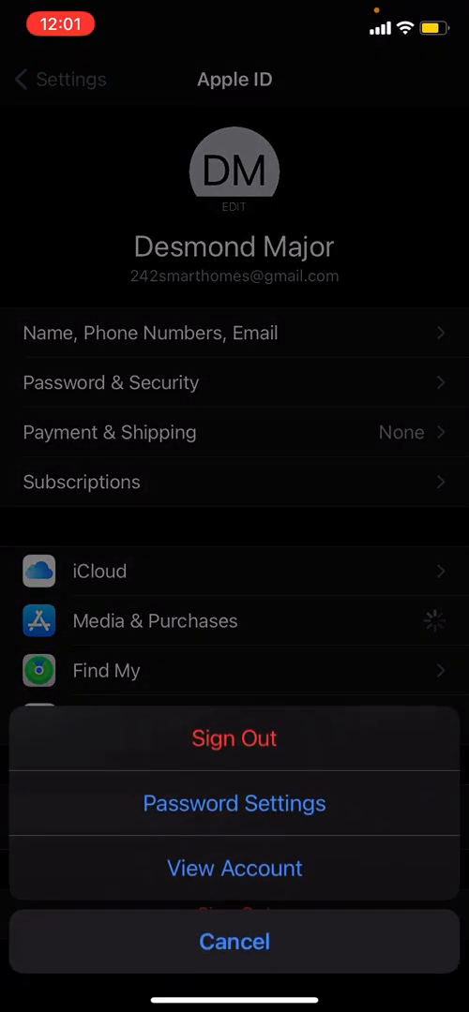
click(234, 868)
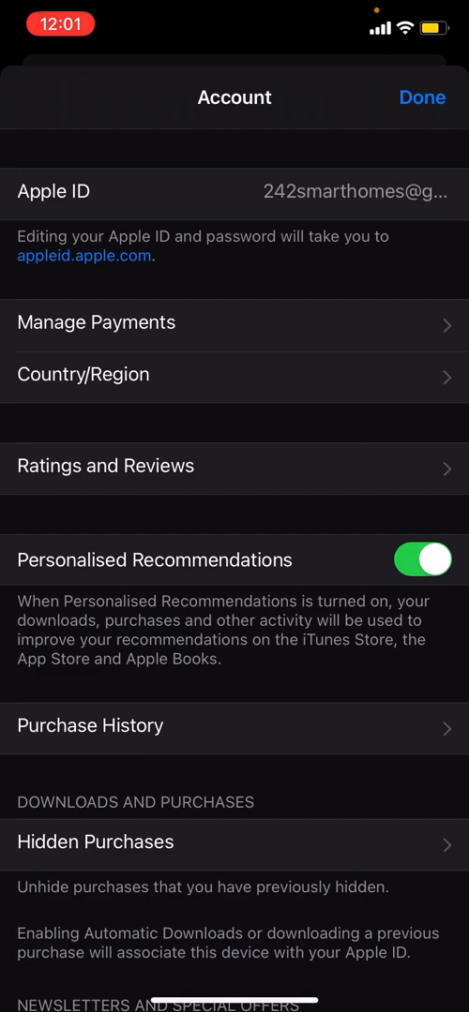
click(83, 374)
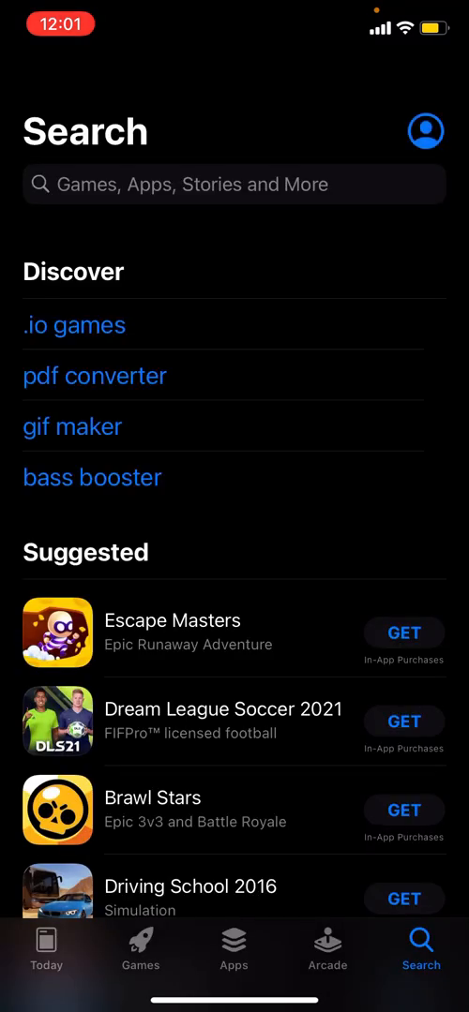
- Search the App Store for 'alexa app' and scroll through the results
text(al)
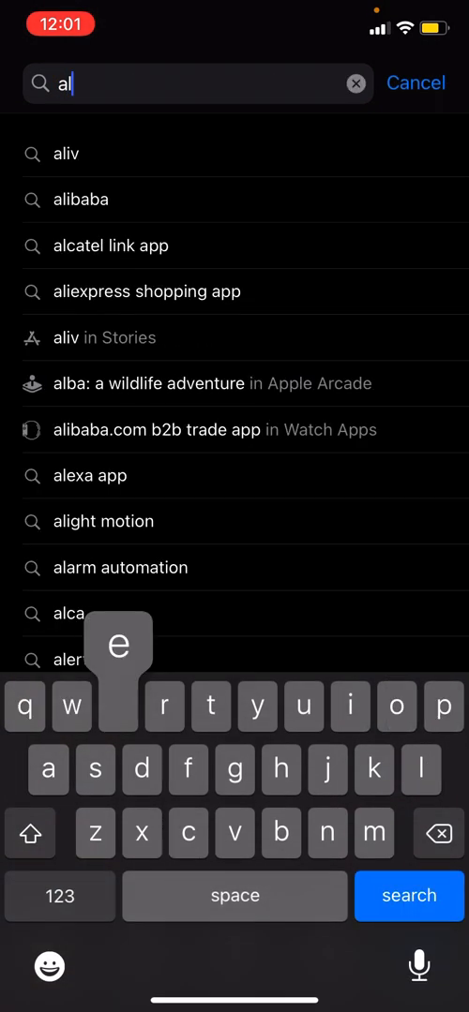
click(90, 475)
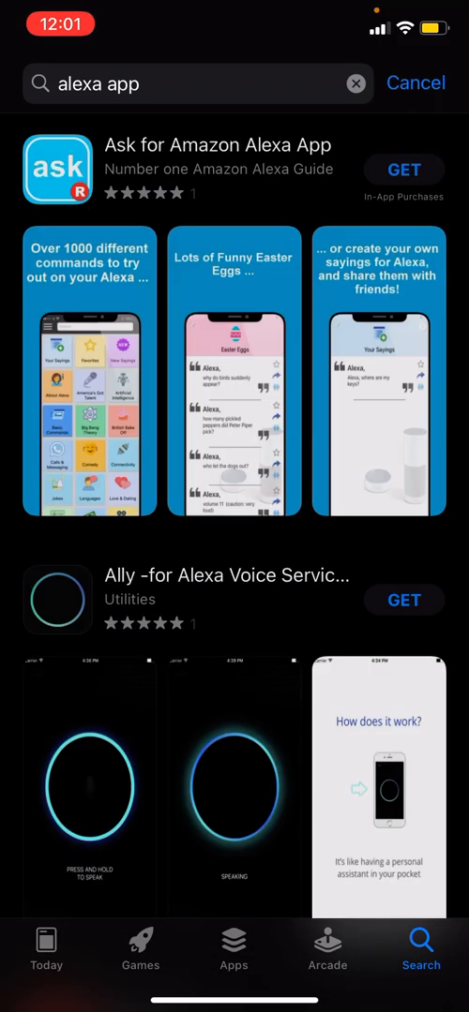
scroll(down, 3)
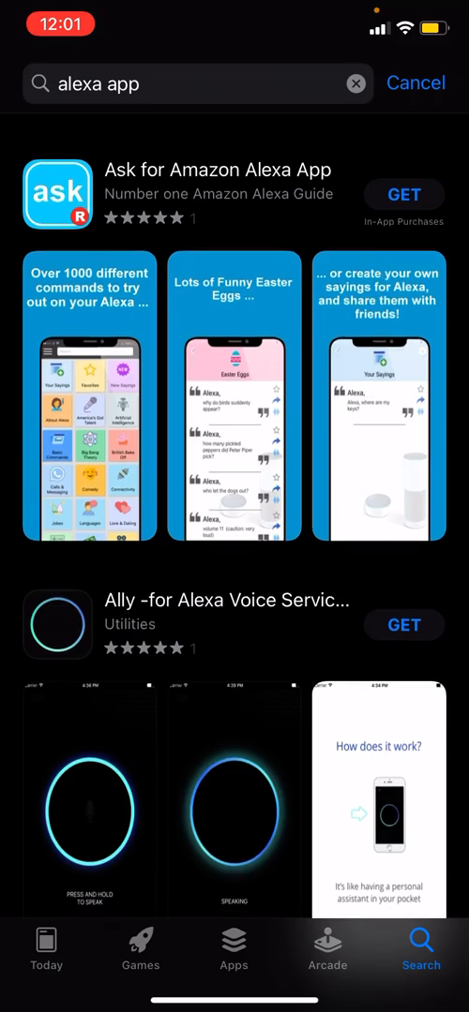
scroll(down, 3)
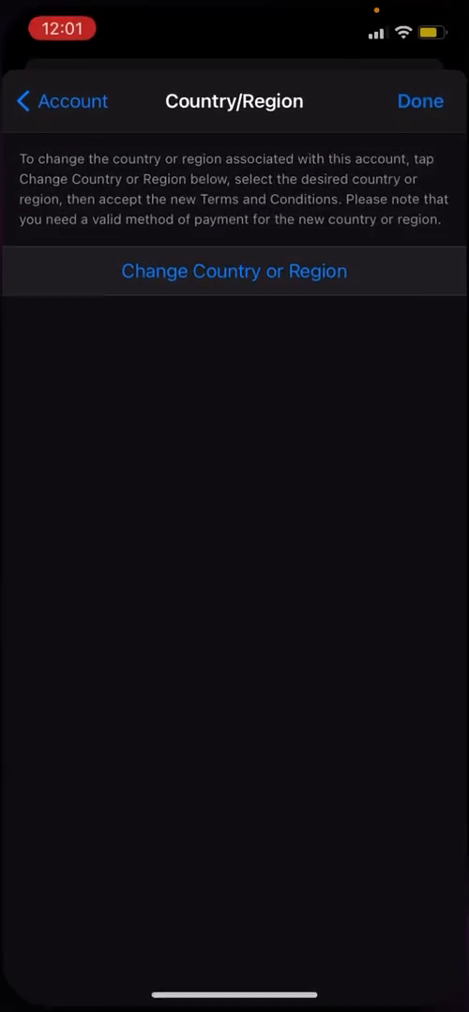
- Change the account region to United States and accept the Apple Media Services terms
click(233, 271)
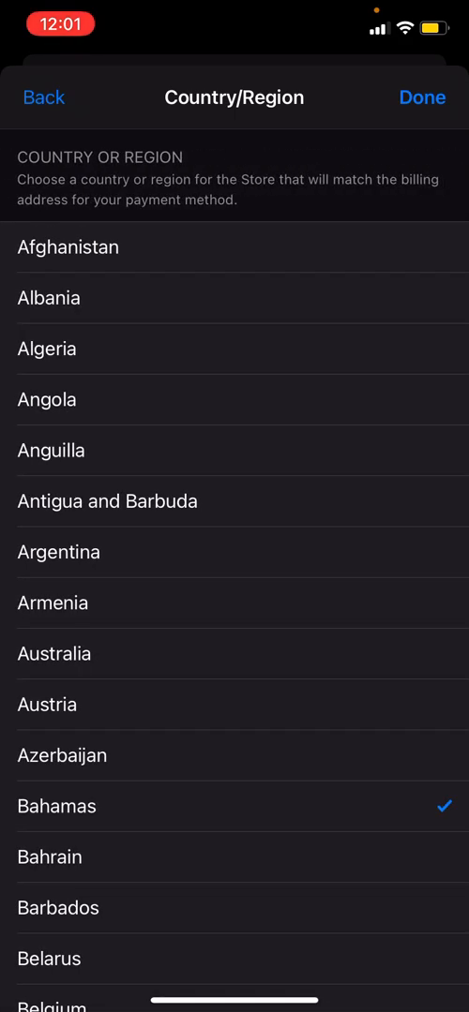
scroll(down, 3)
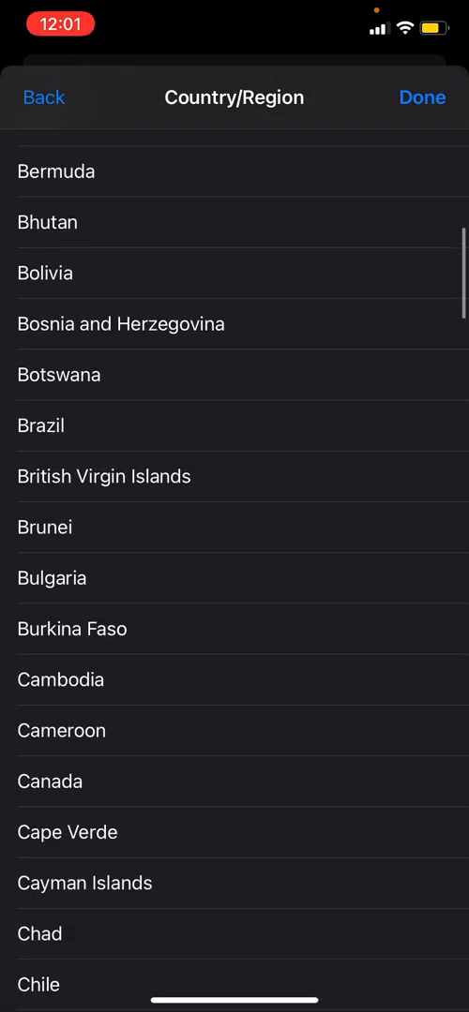
scroll(down, 3)
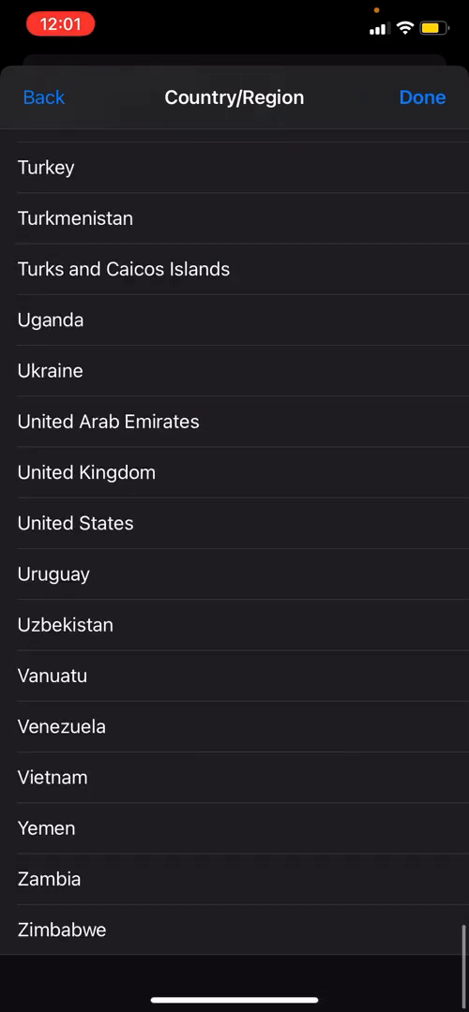
scroll(down, 3)
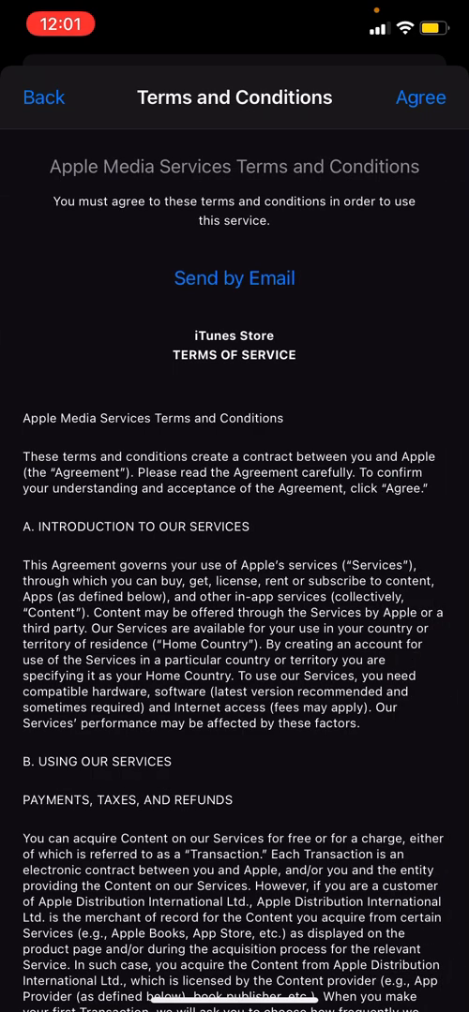
click(420, 97)
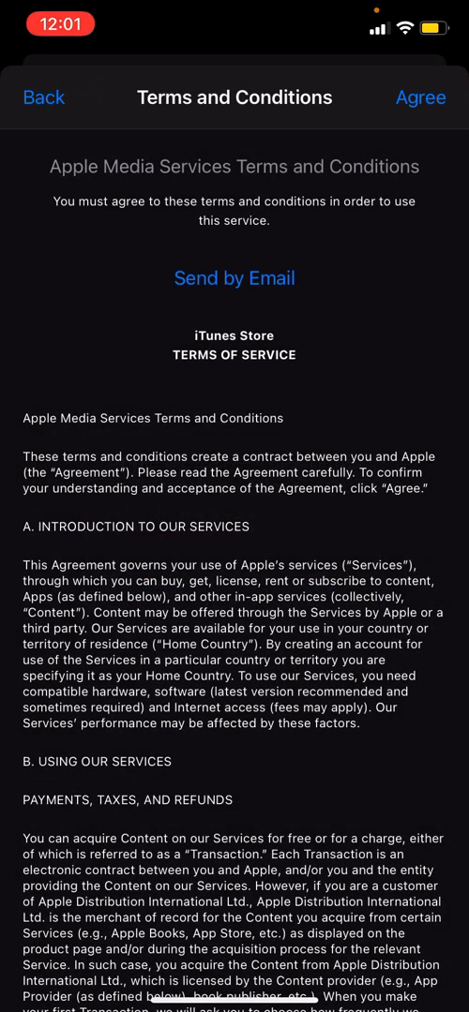
click(421, 98)
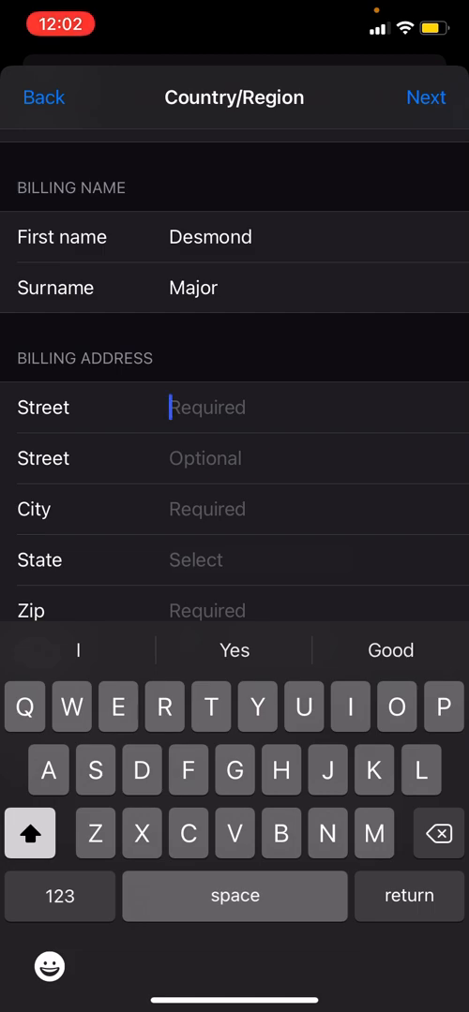
click(59, 896)
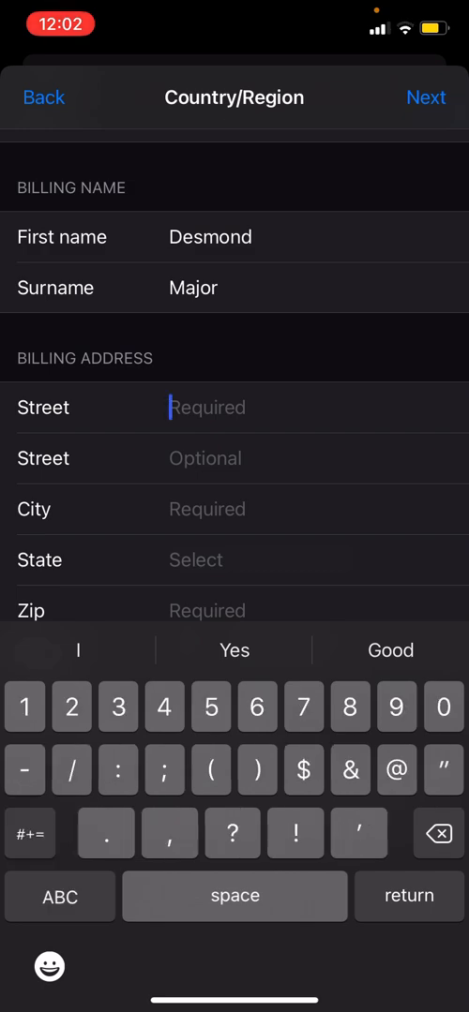
text(3233)
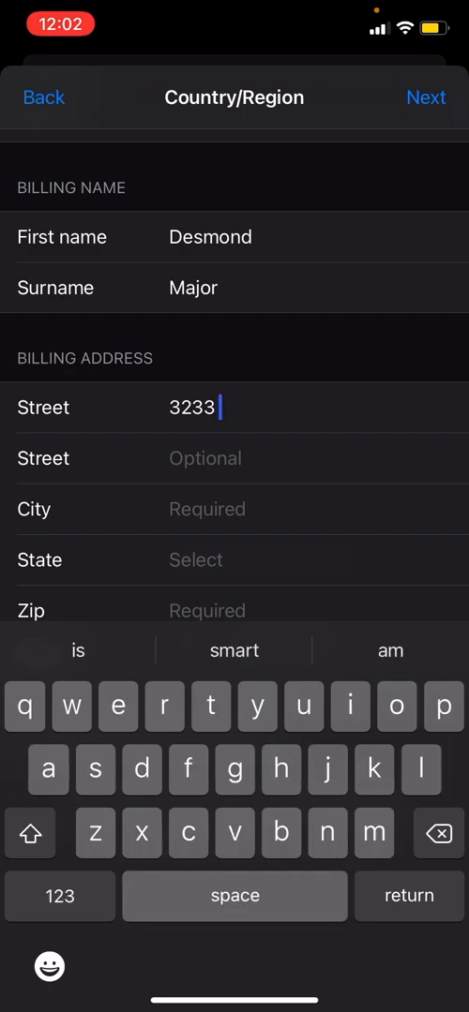
text(Ar)
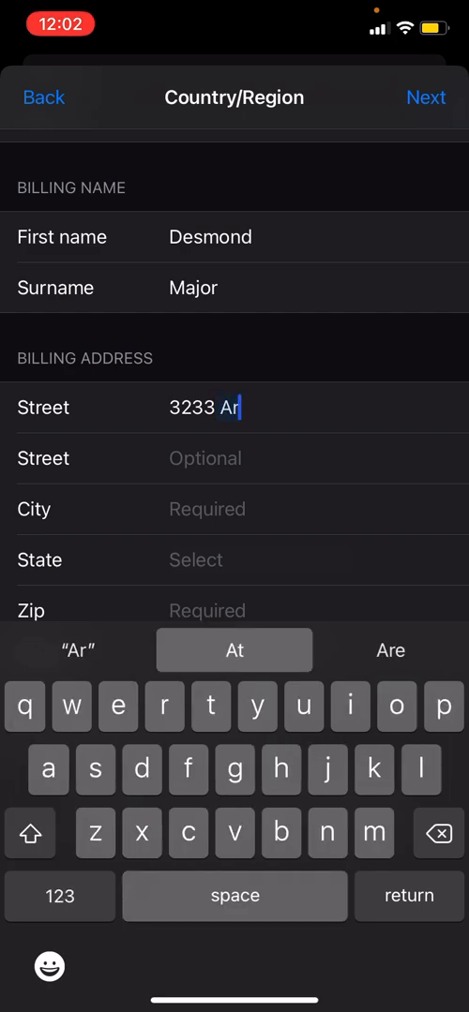
text(rowood Drive)
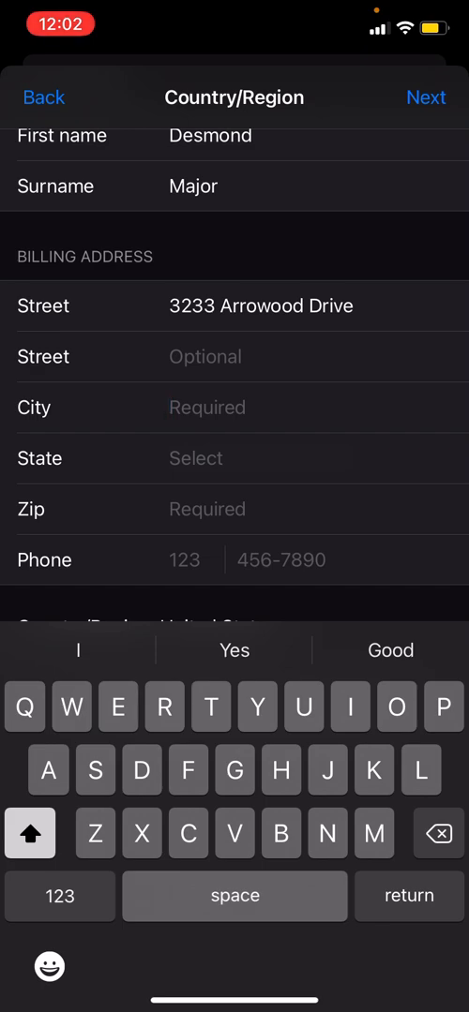
text(Jac)
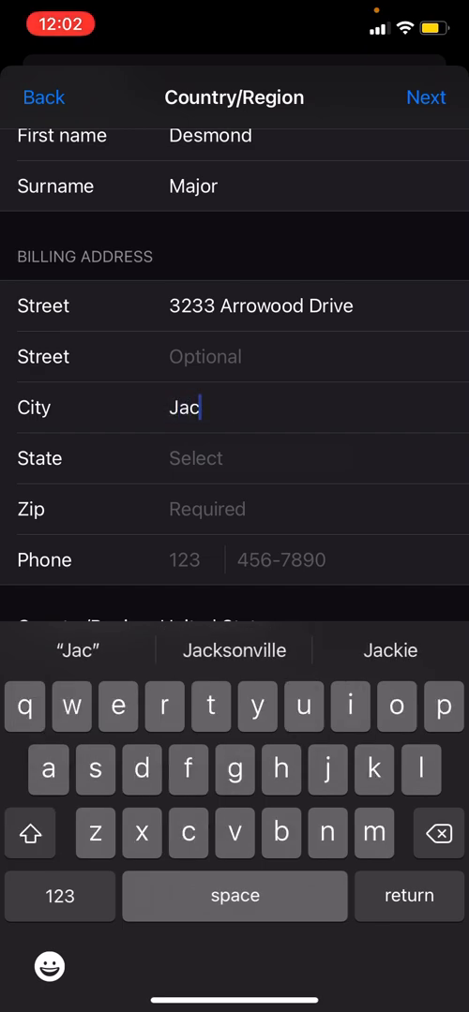
click(234, 650)
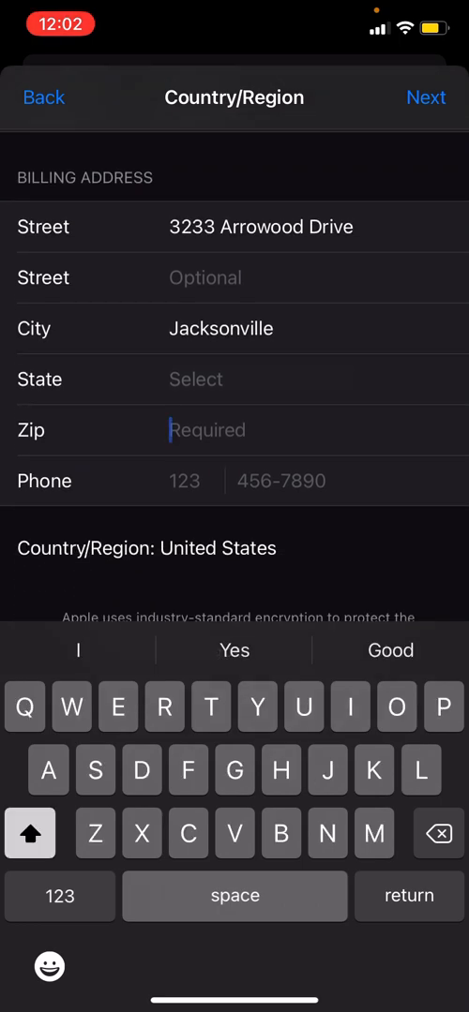
- Fill in the Florida state, zip code and phone number, then submit the billing details
text(32207)
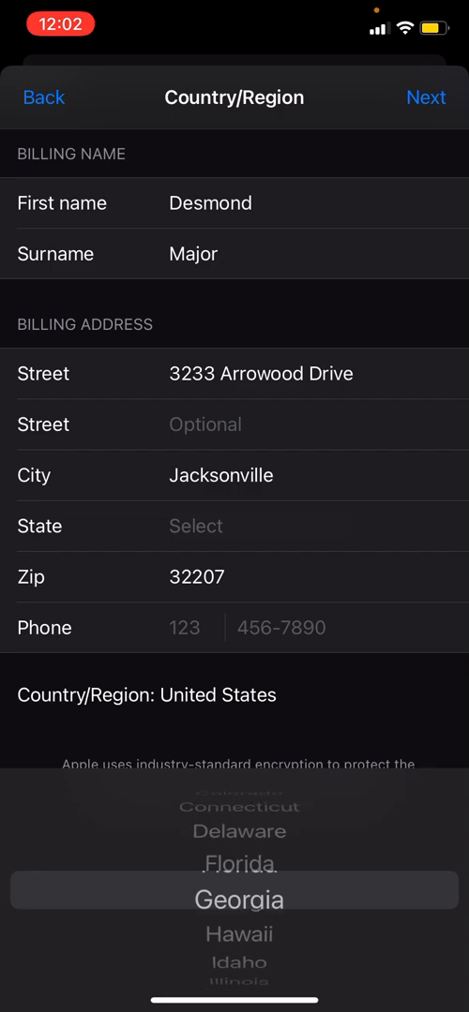
scroll(down, 3)
text(88)
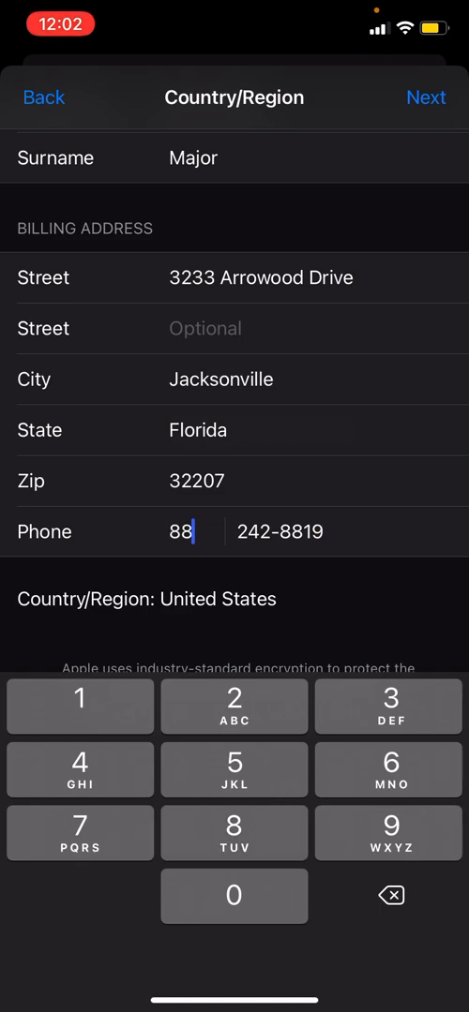
text(5)
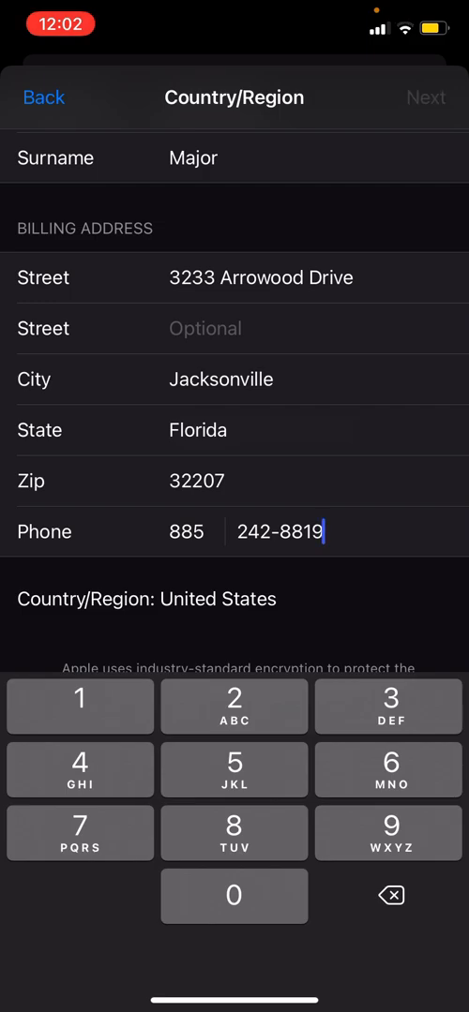
click(43, 98)
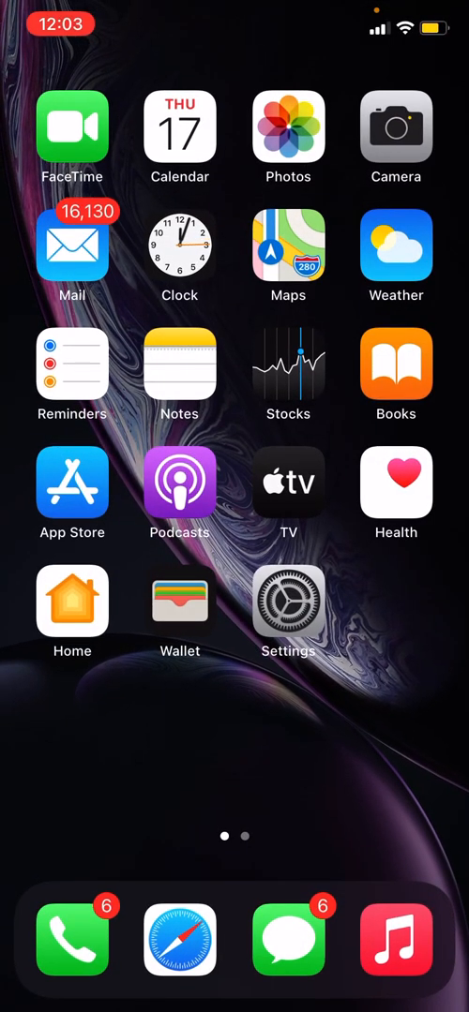
- Search the App Store for 'alexa app' and get the Amazon Alexa app
click(72, 485)
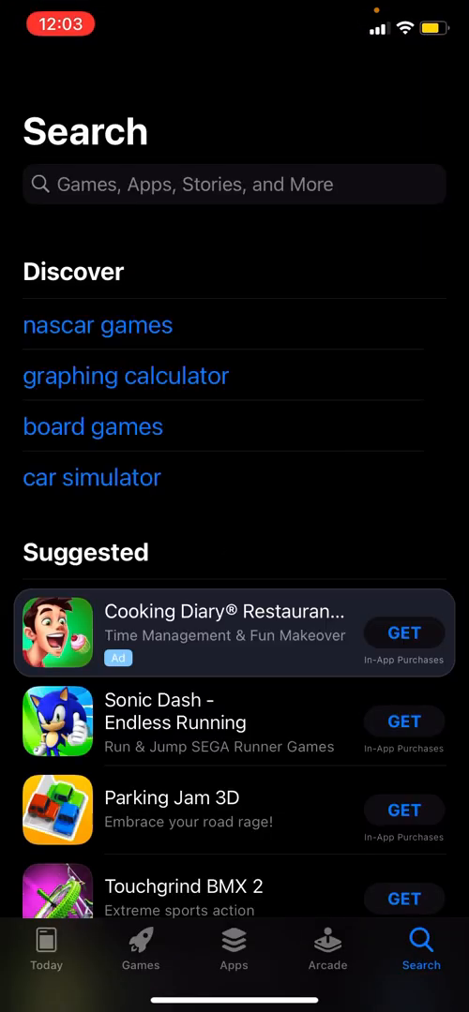
click(235, 183)
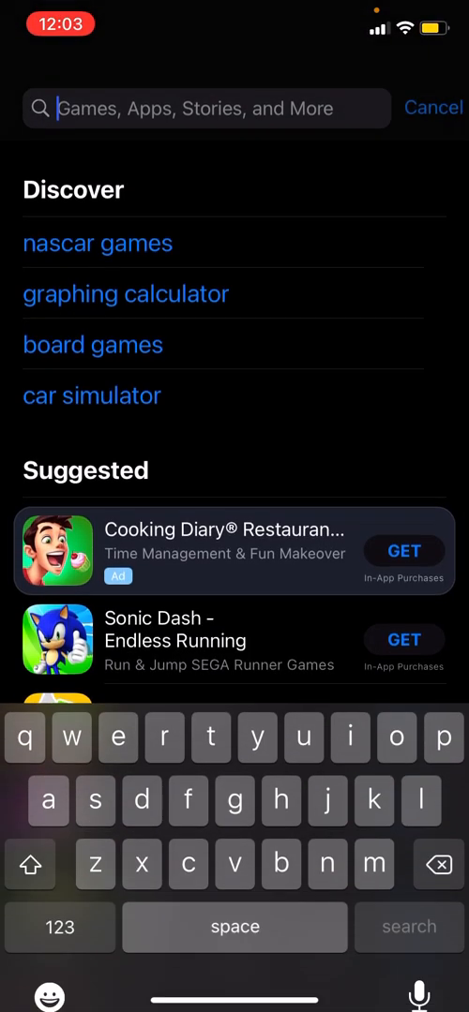
text(al)
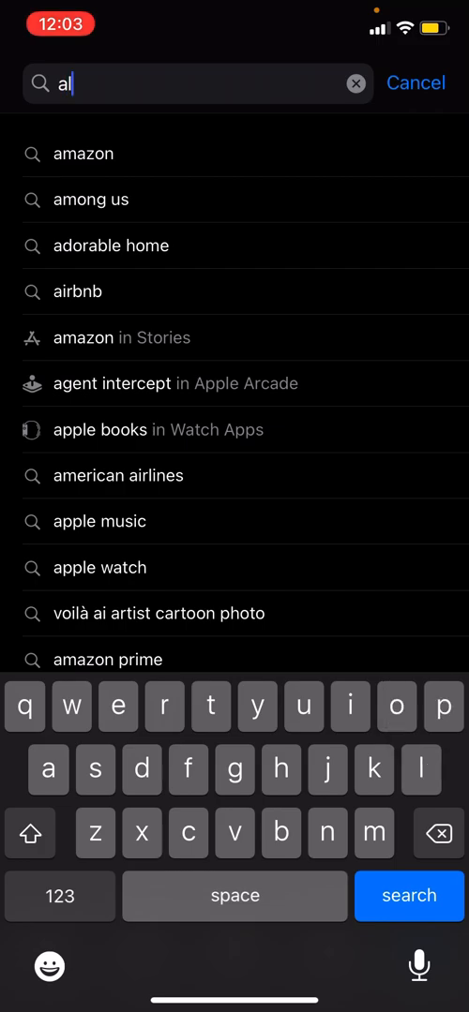
text(alexa app)
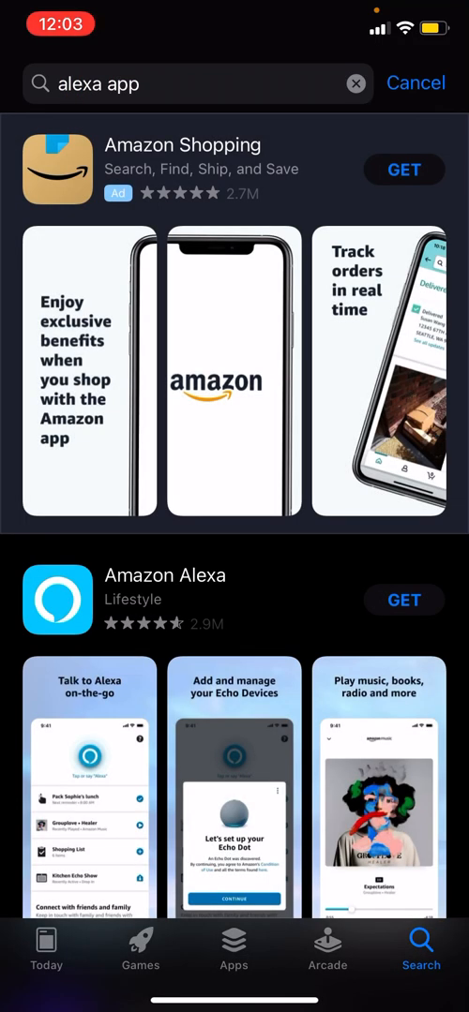
scroll(down, 3)
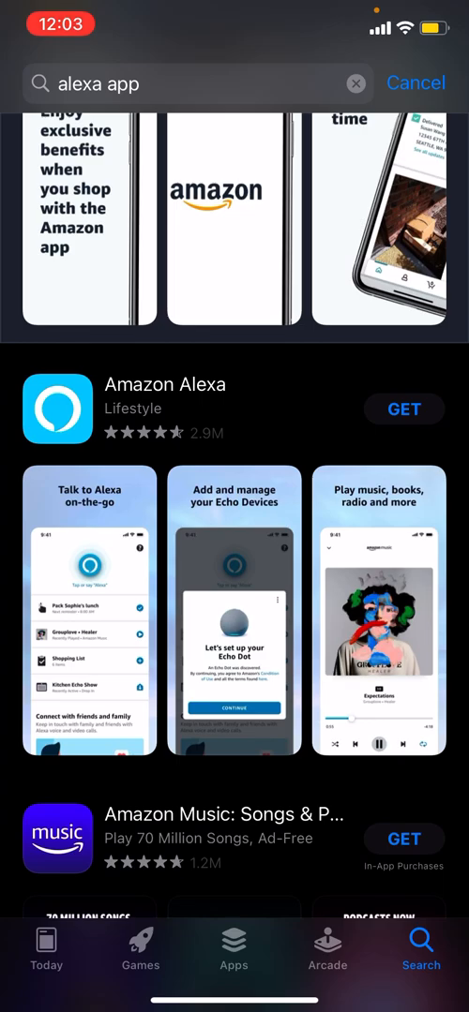
click(403, 410)
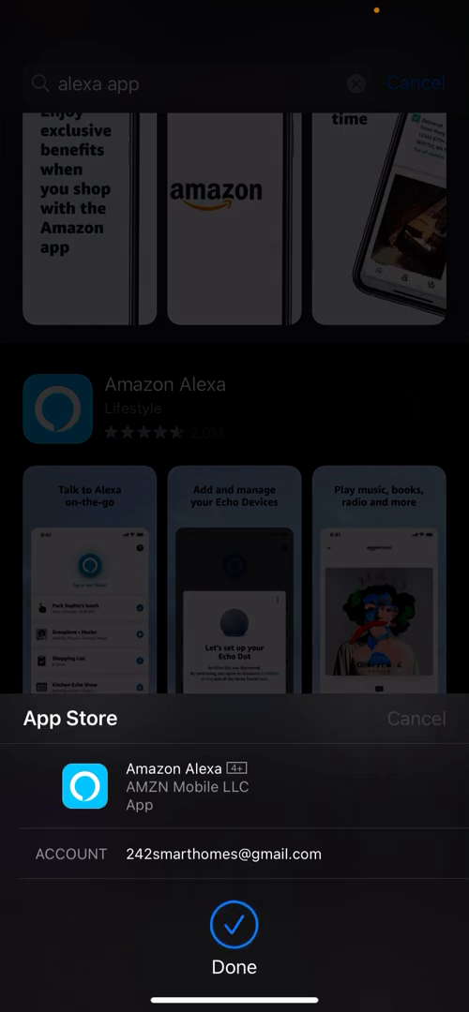
- Dismiss the download sheet, let Amazon Alexa install, and launch it
click(234, 925)
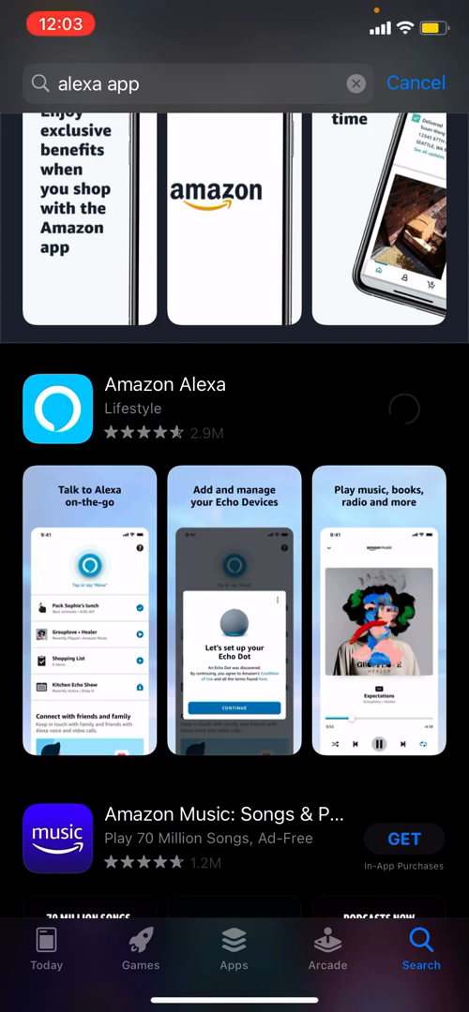
click(404, 409)
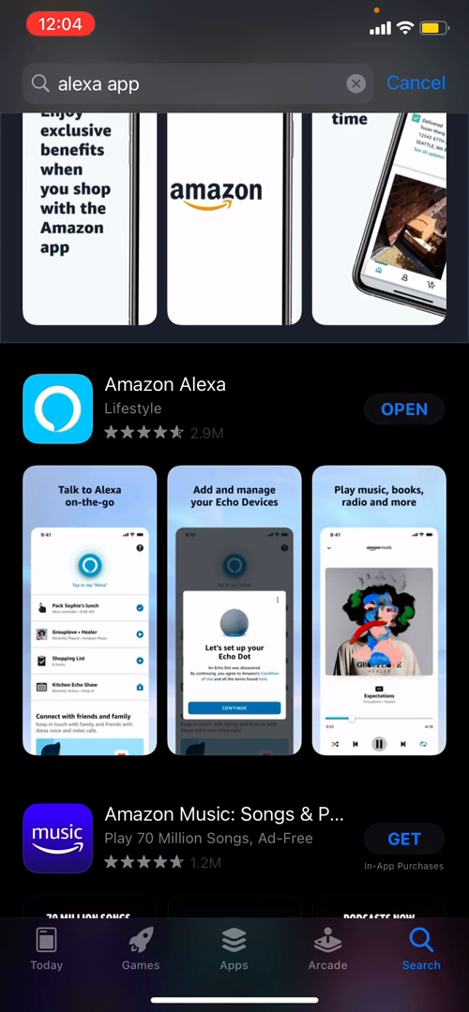
click(403, 409)
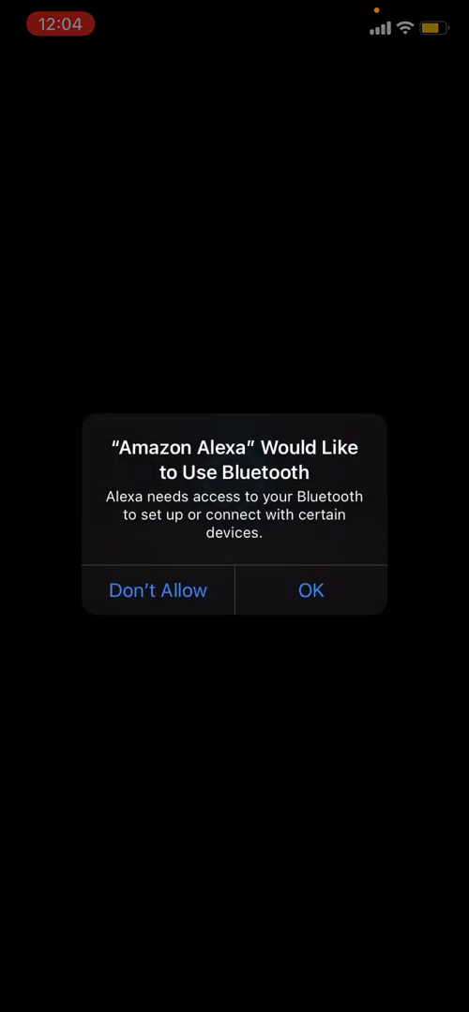